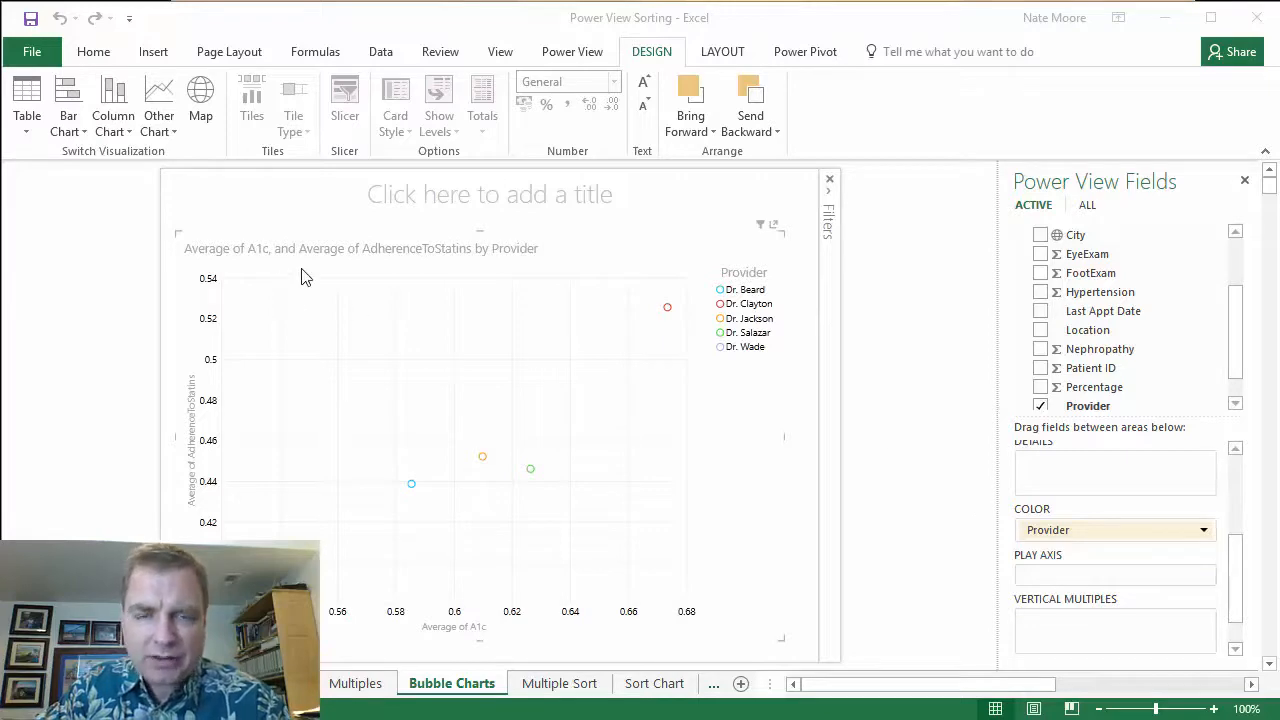
mouse_move(408, 281)
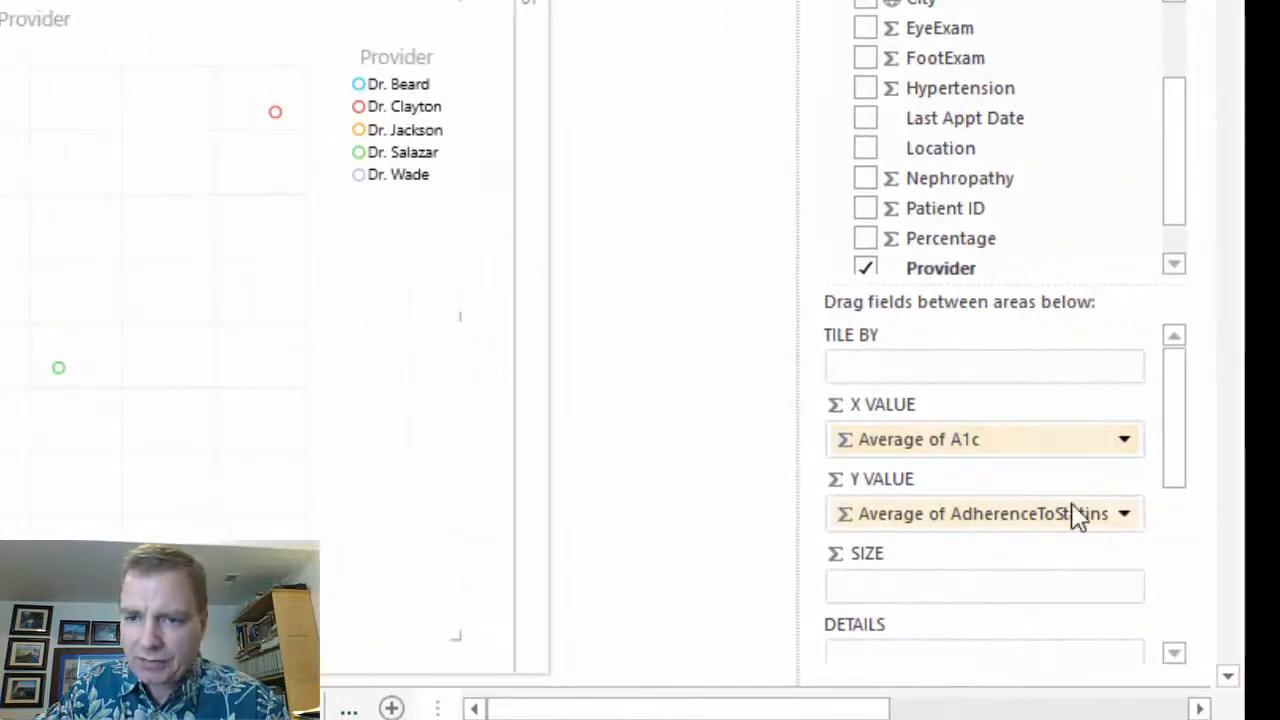
mouse_move(1075, 513)
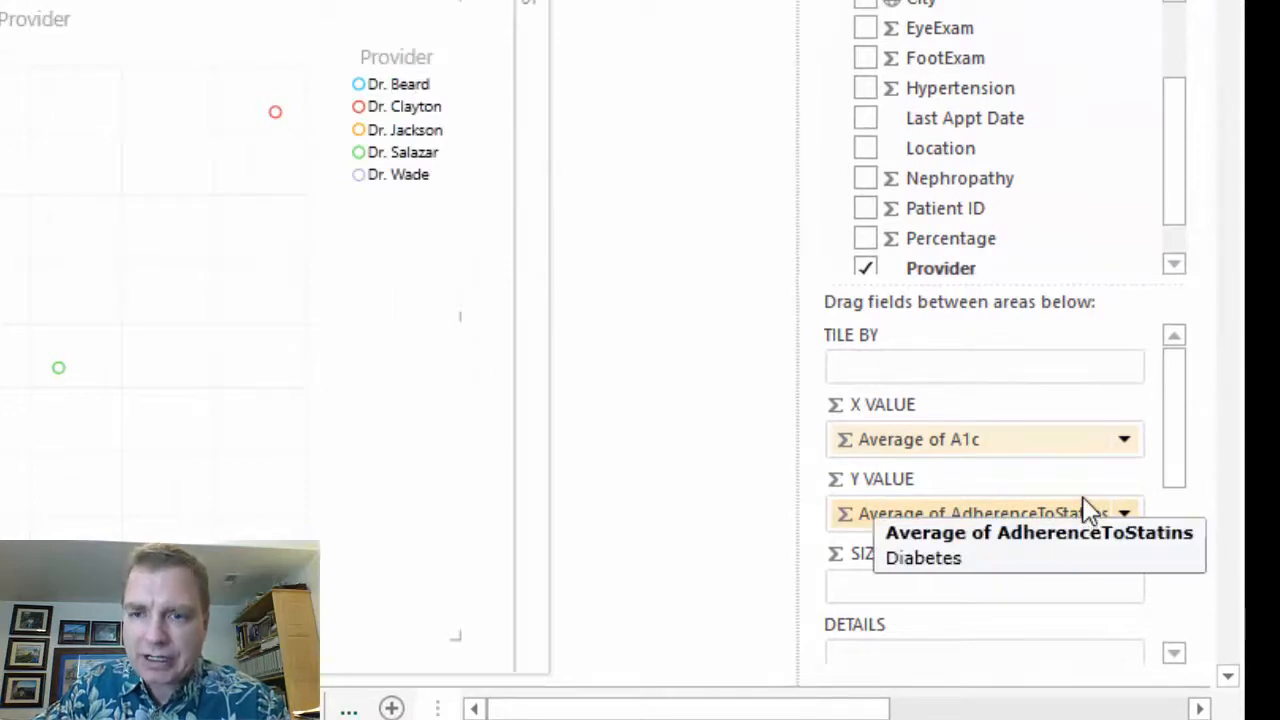
mouse_move(1188, 472)
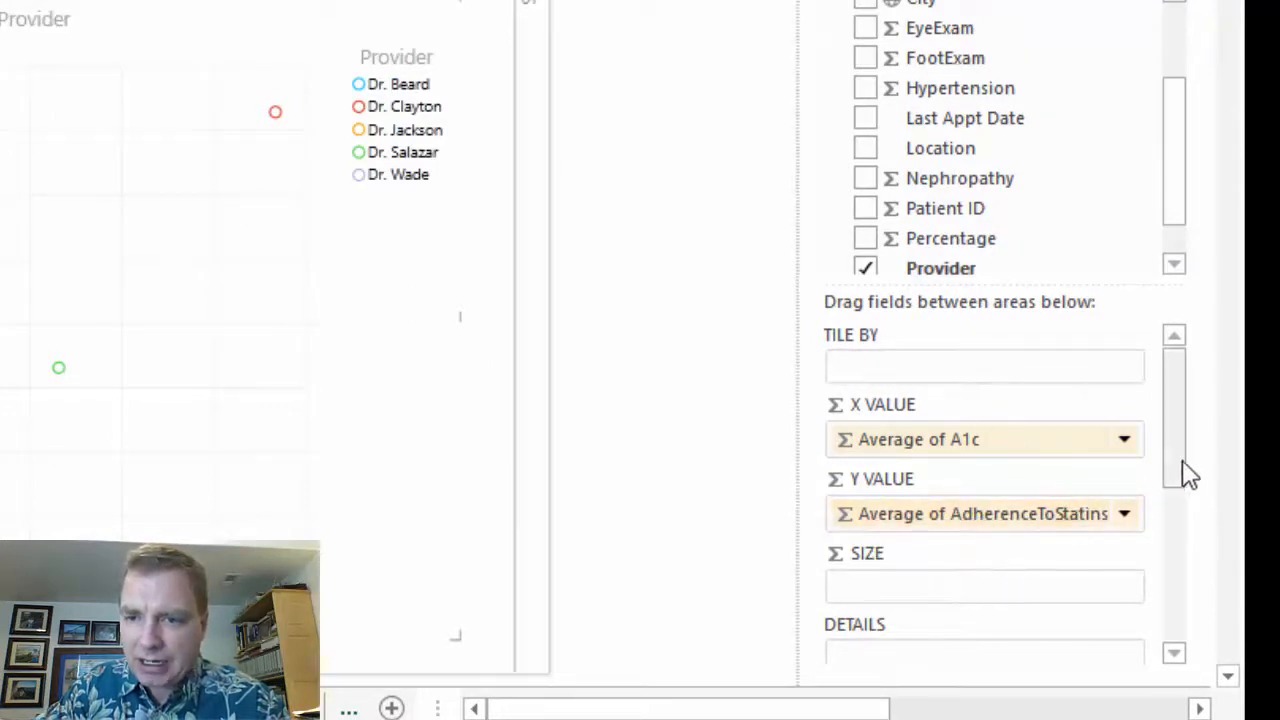
Scroll the Power View Fields pane and place Last Appt Date on the bubble chart's Play Axis.
scroll(down, 3)
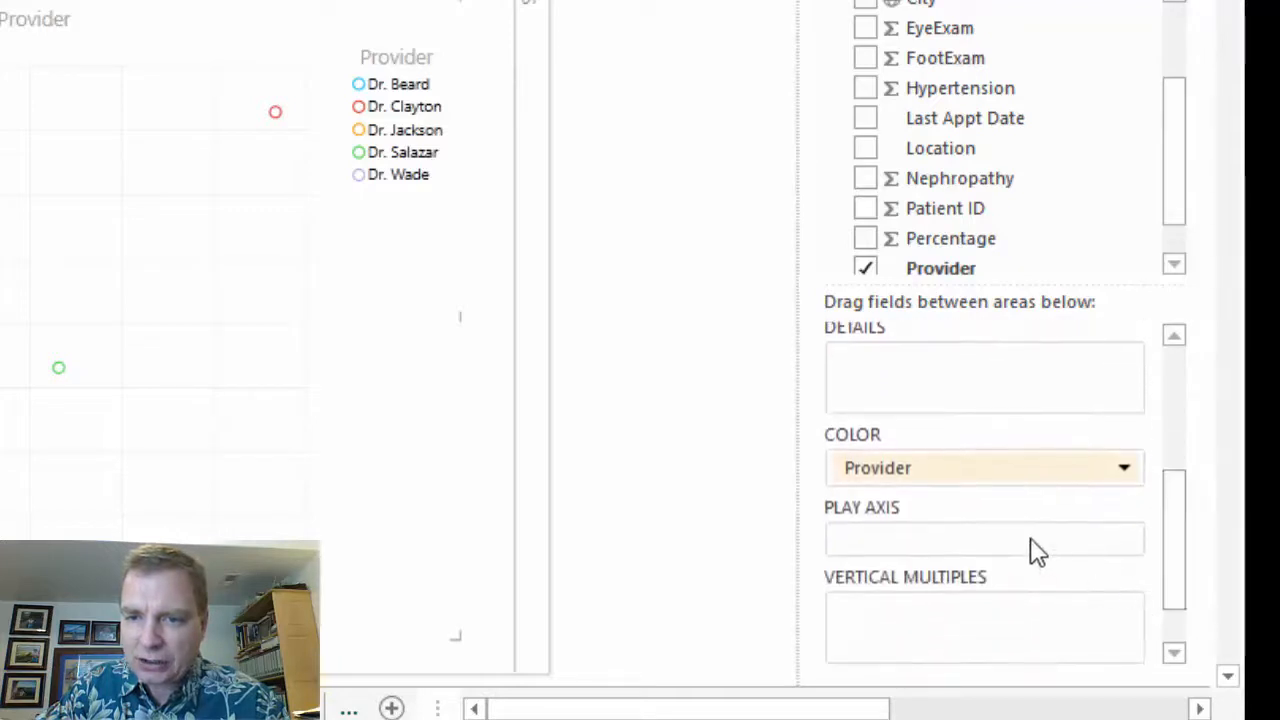
click(1122, 467)
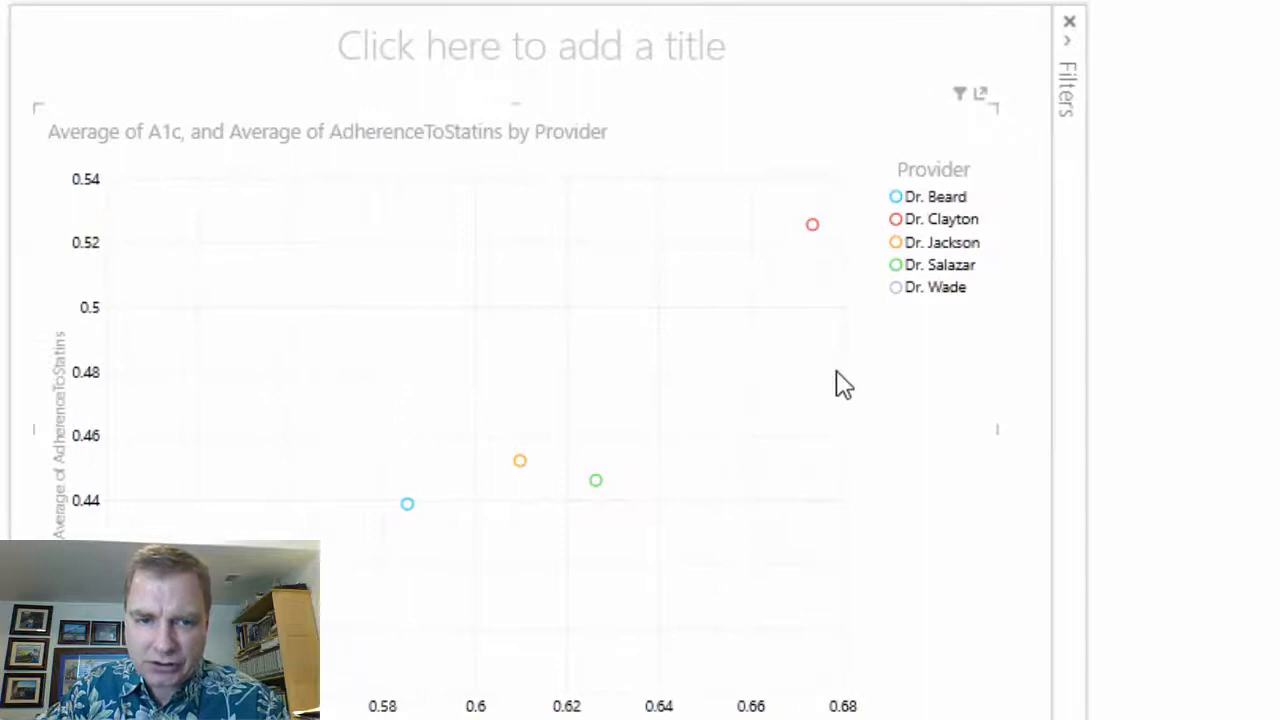
mouse_move(820, 250)
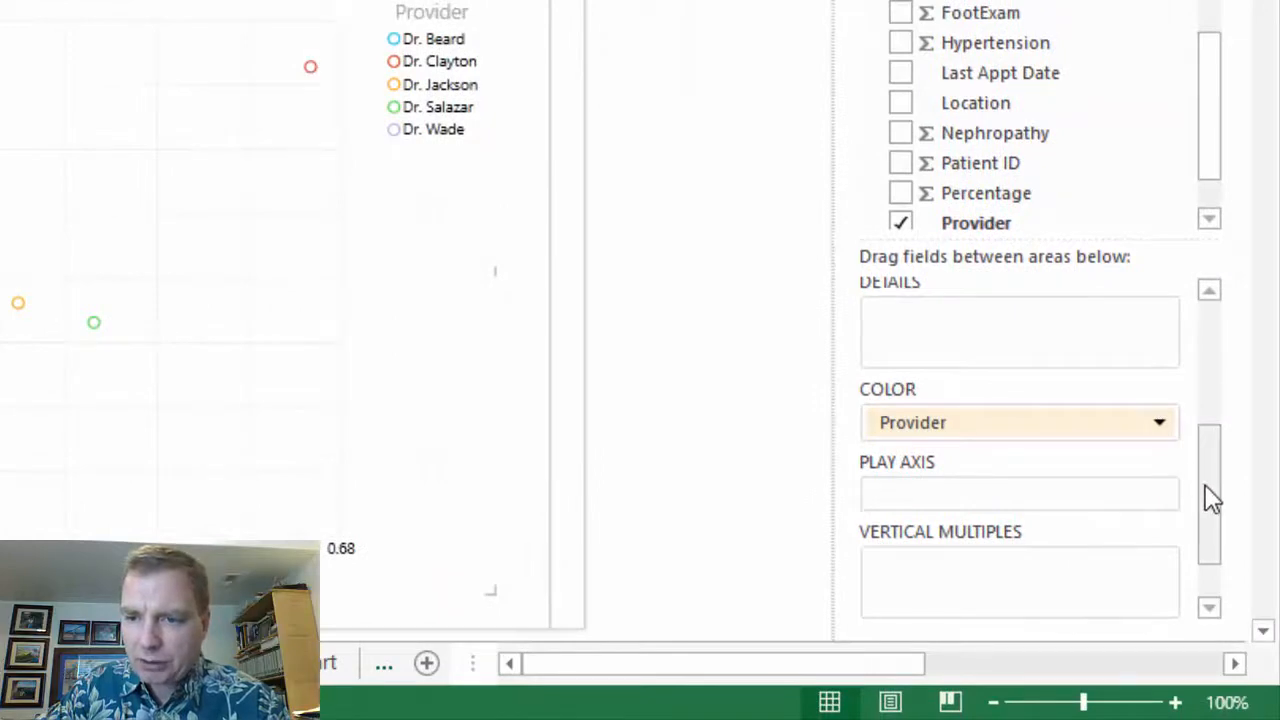
scroll(down, 3)
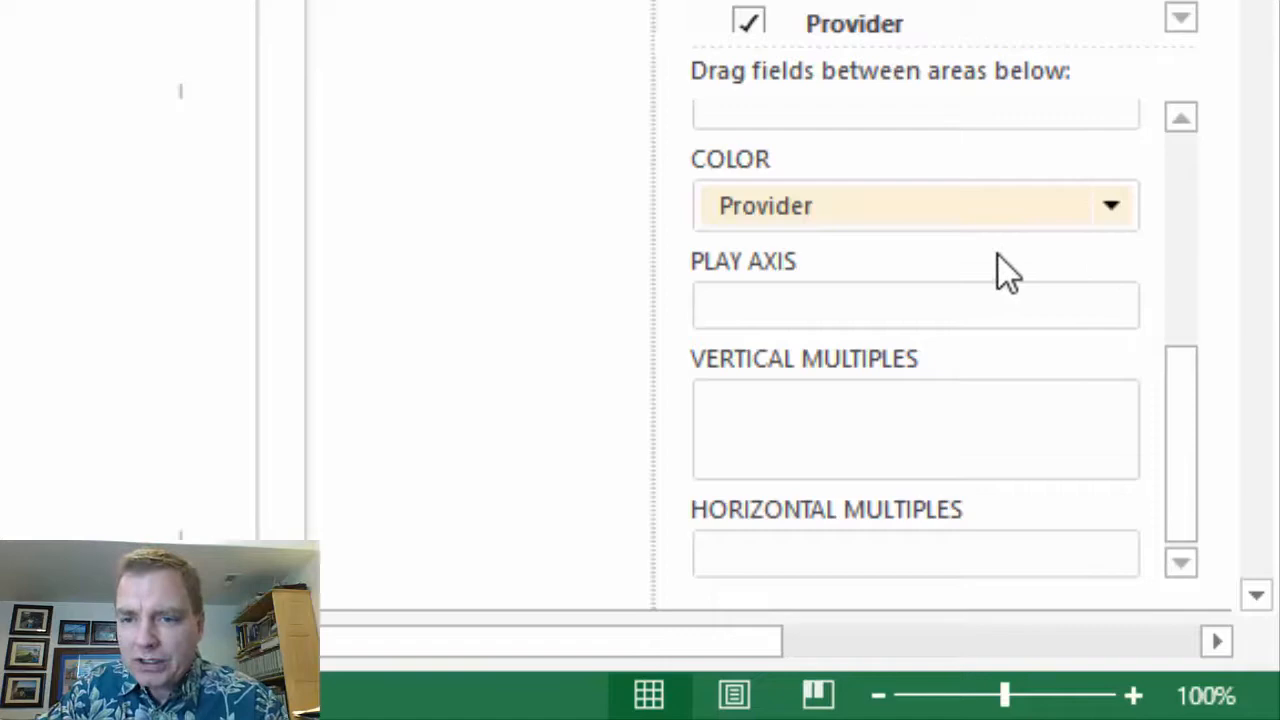
mouse_move(1100, 350)
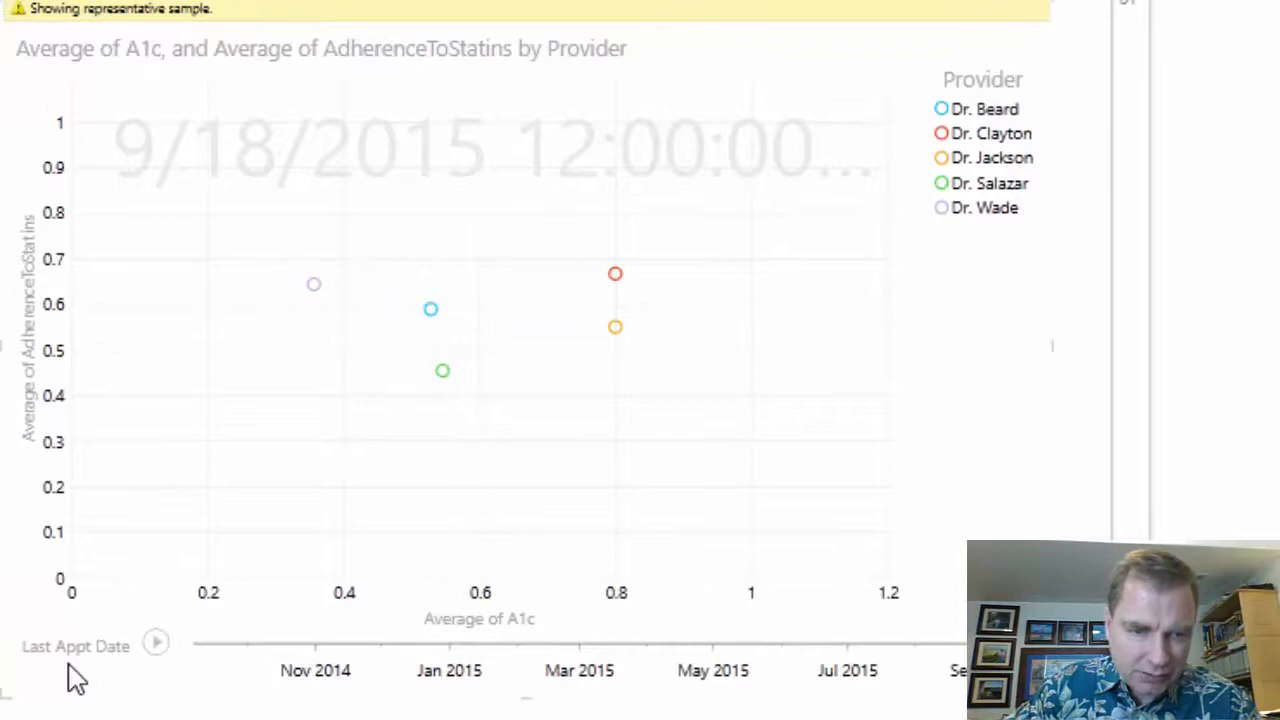
Play the Last Appt Date animation so provider bubbles move through appointment dates.
click(156, 642)
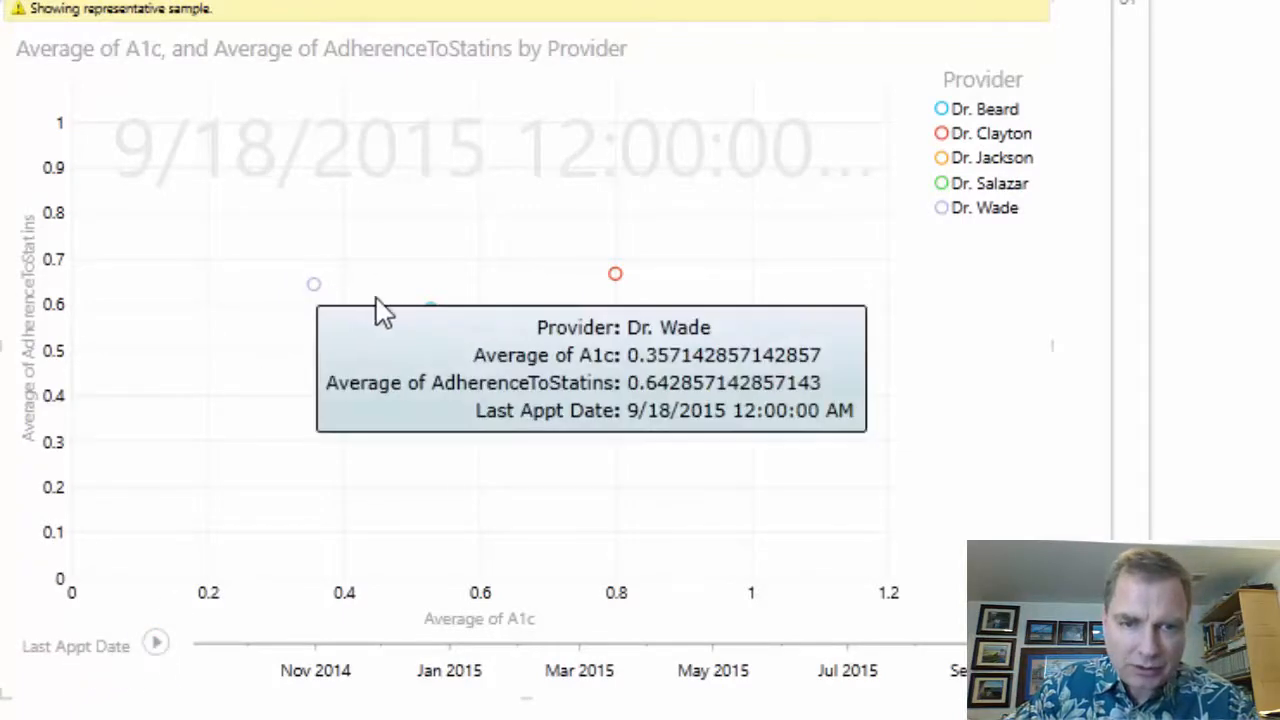
mouse_move(315, 685)
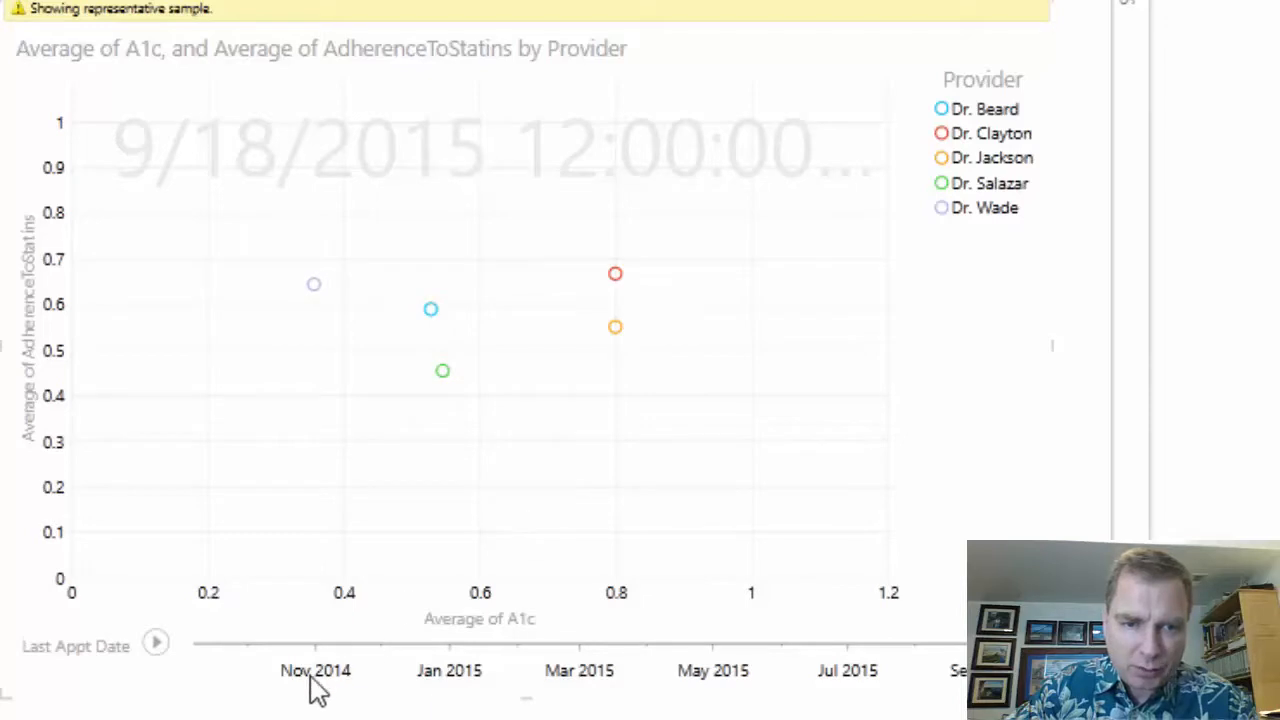
mouse_move(183, 615)
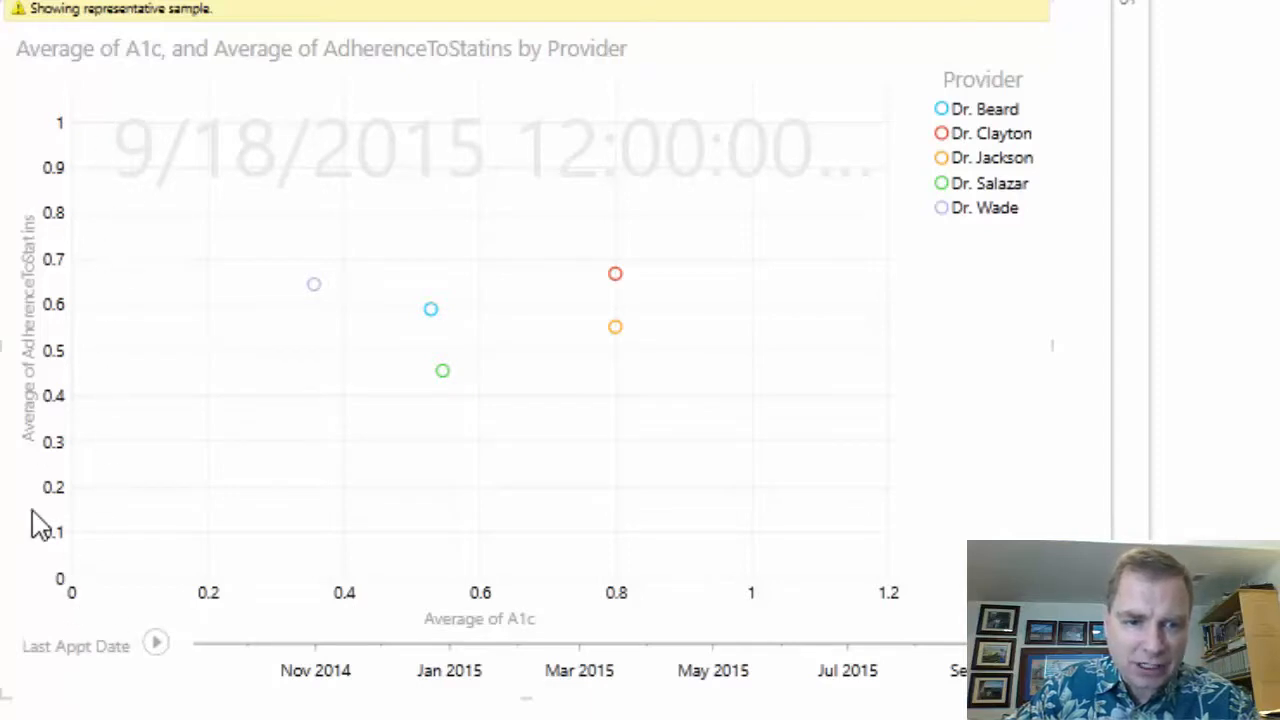
mouse_move(270, 620)
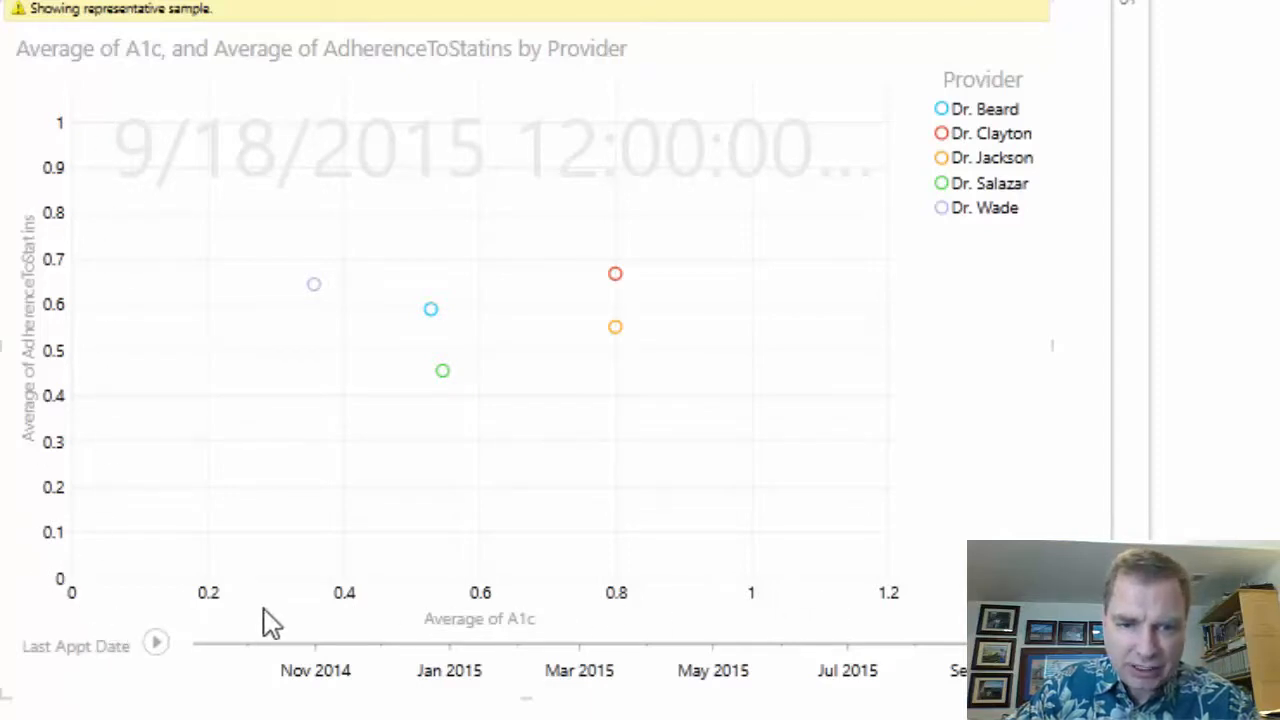
mouse_move(35, 300)
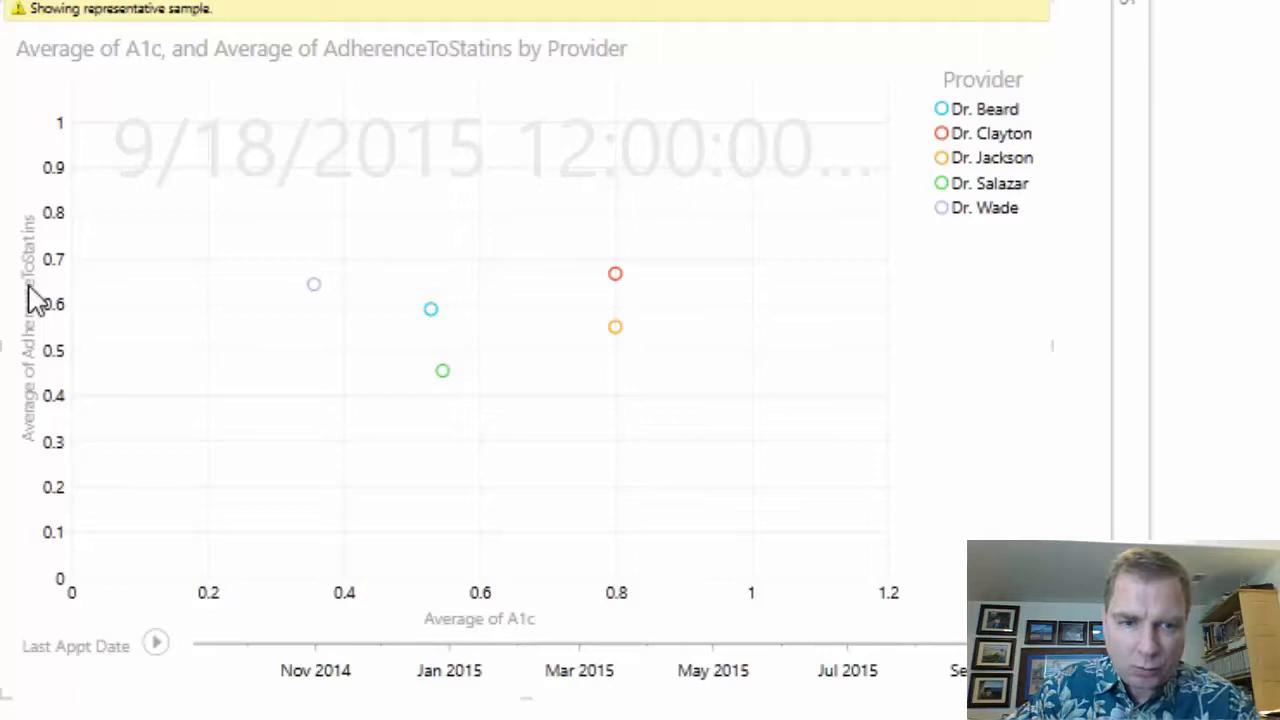
mouse_move(128, 345)
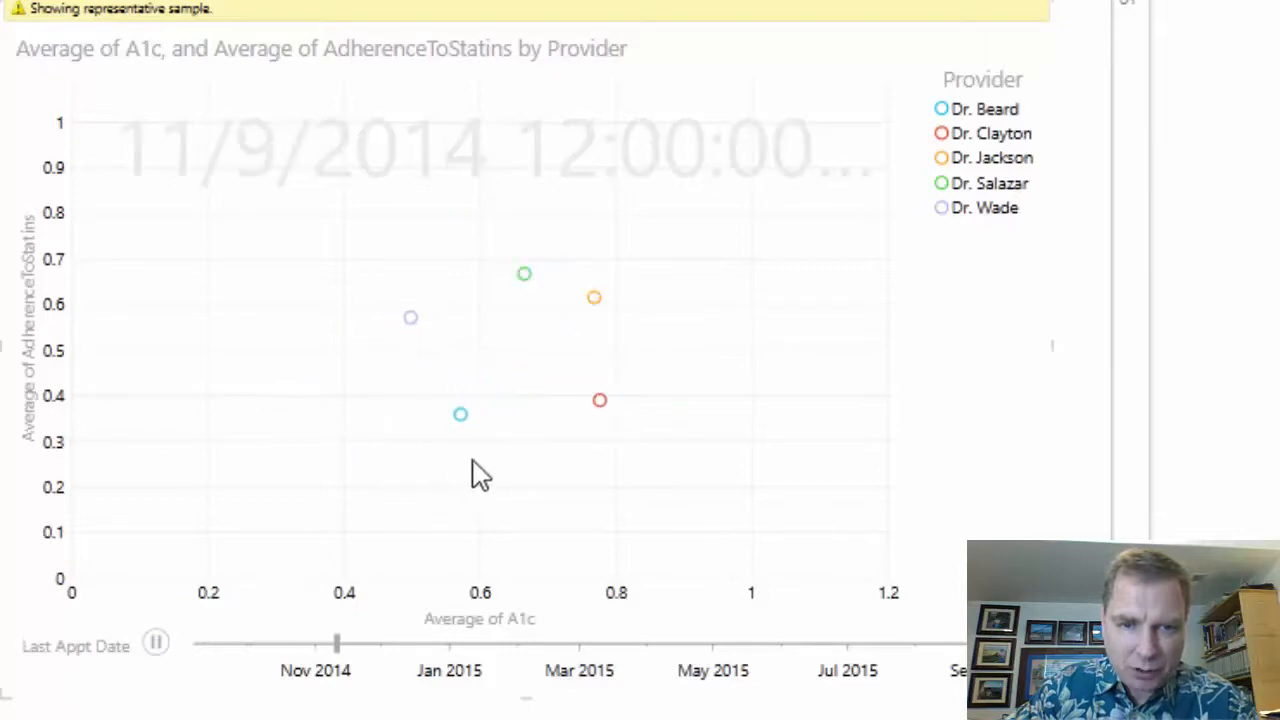
Scrub the play axis to late December 2014, February 2015, mid-July 2015, then stop at 9/18/2015.
drag(337, 643, 437, 643)
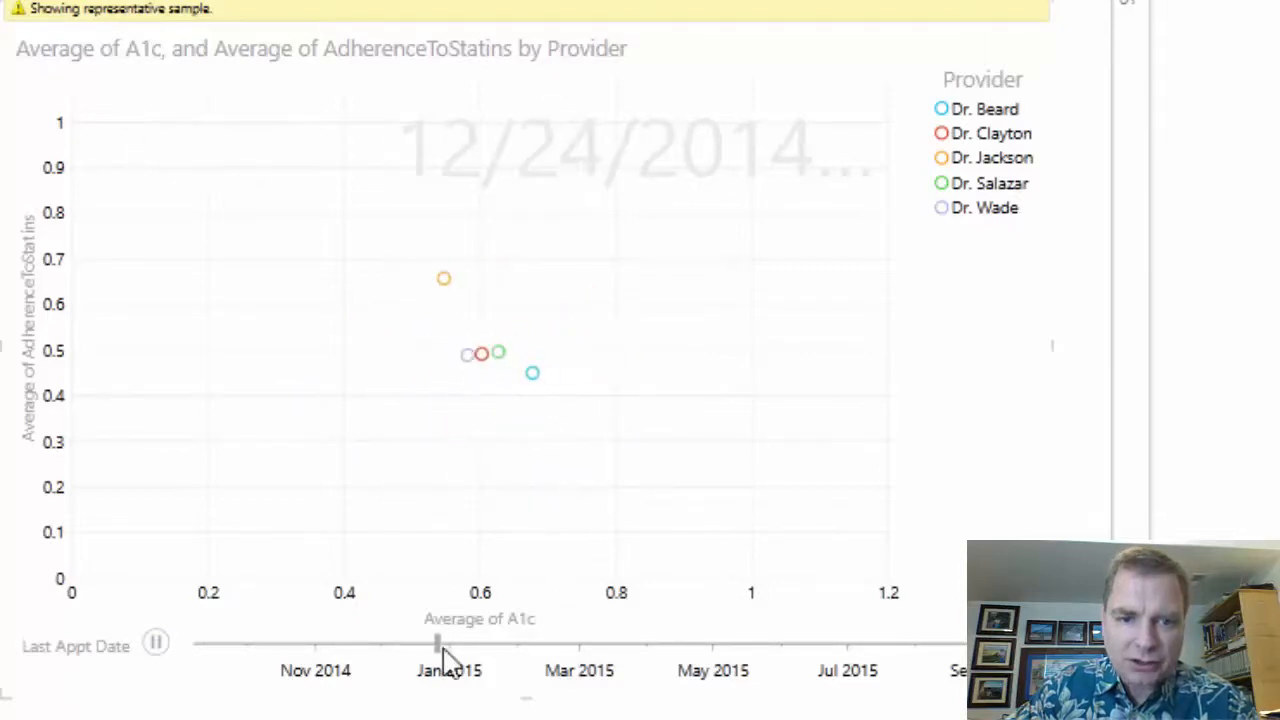
drag(437, 645, 565, 645)
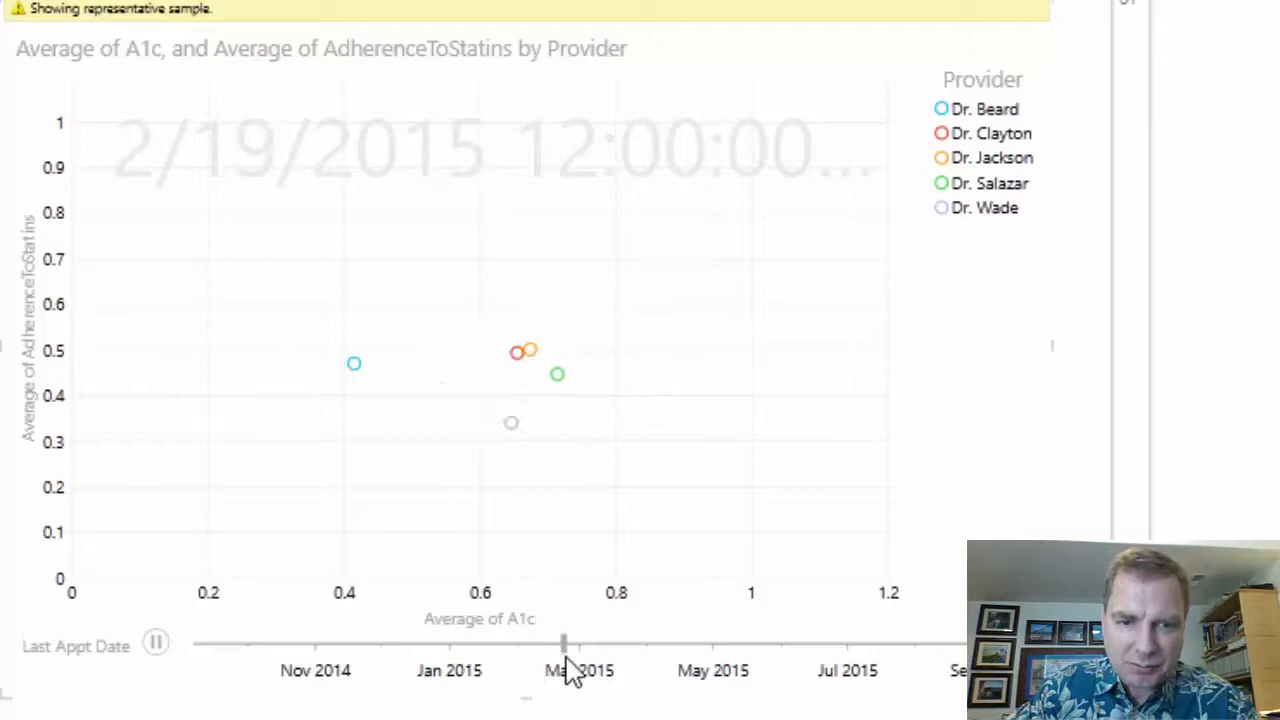
drag(565, 645, 673, 645)
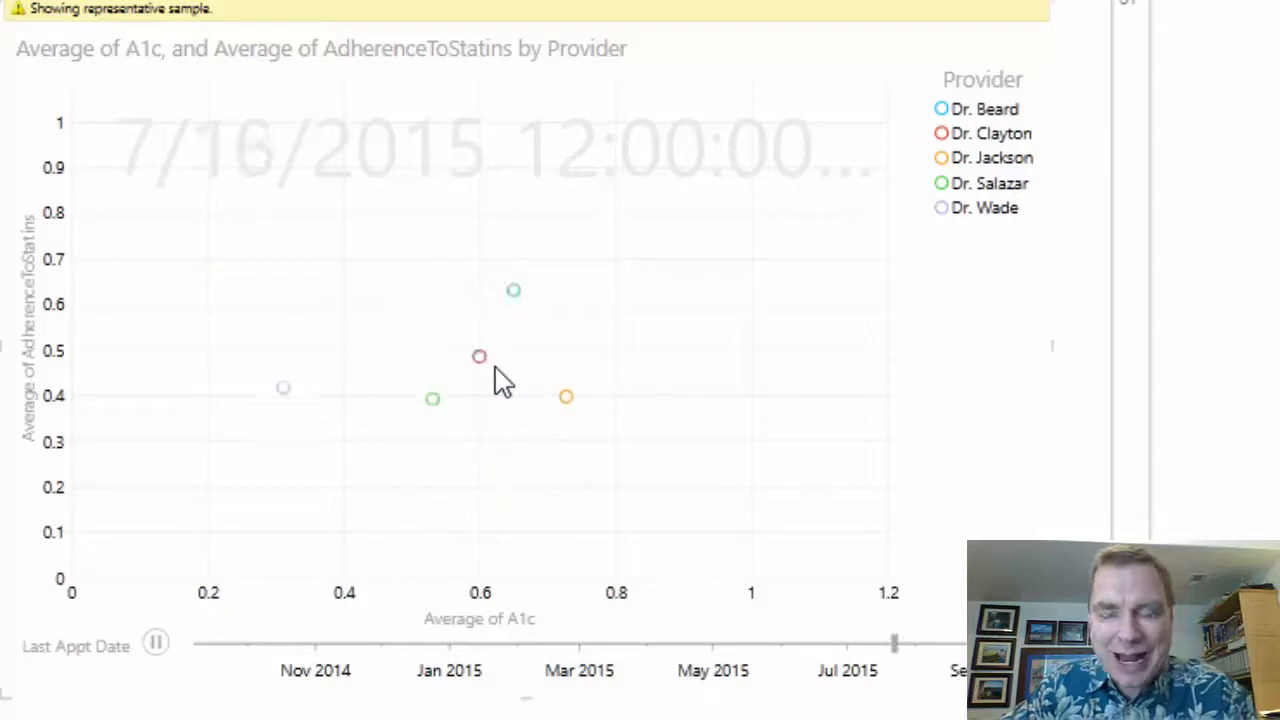
click(156, 645)
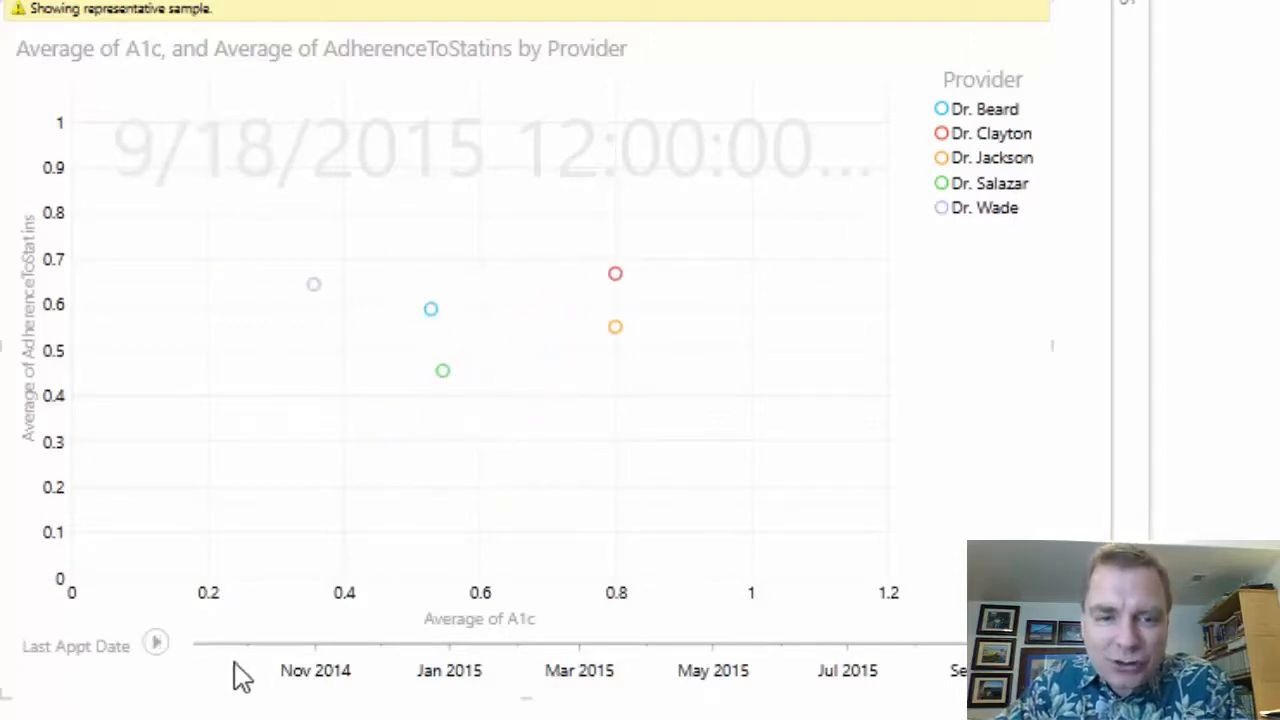
mouse_move(178, 675)
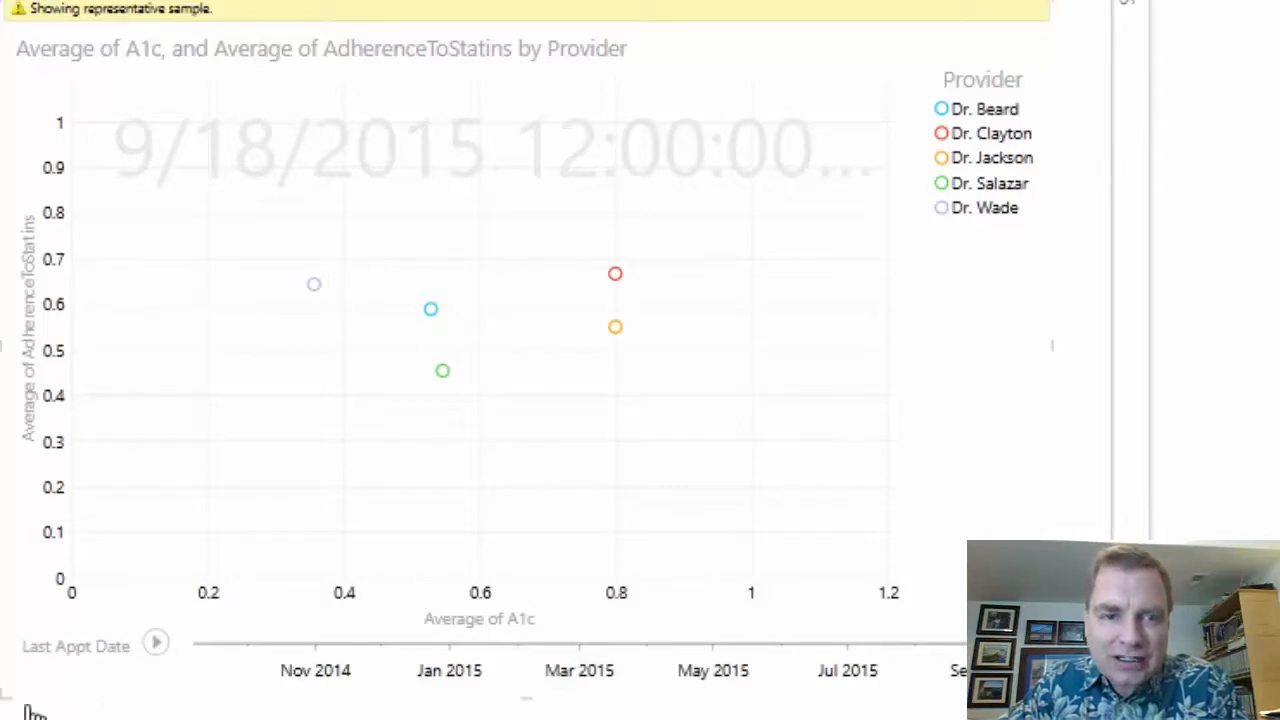
mouse_move(960, 358)
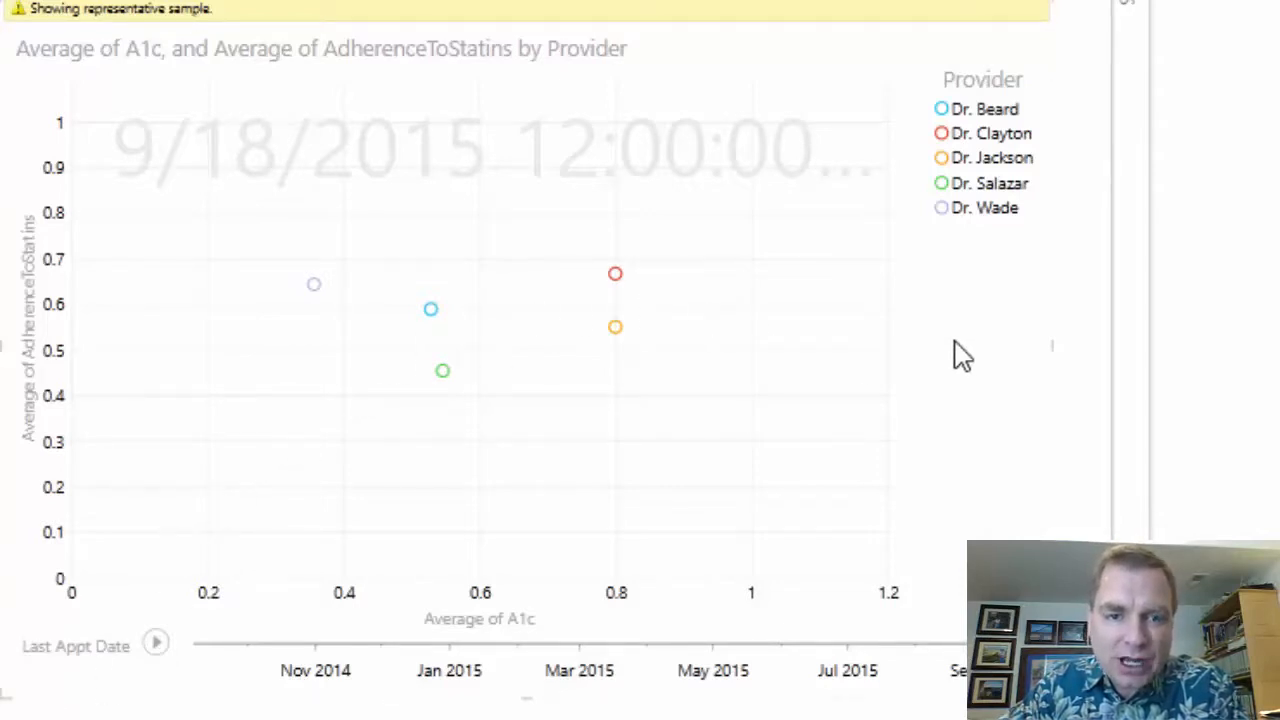
mouse_move(318, 518)
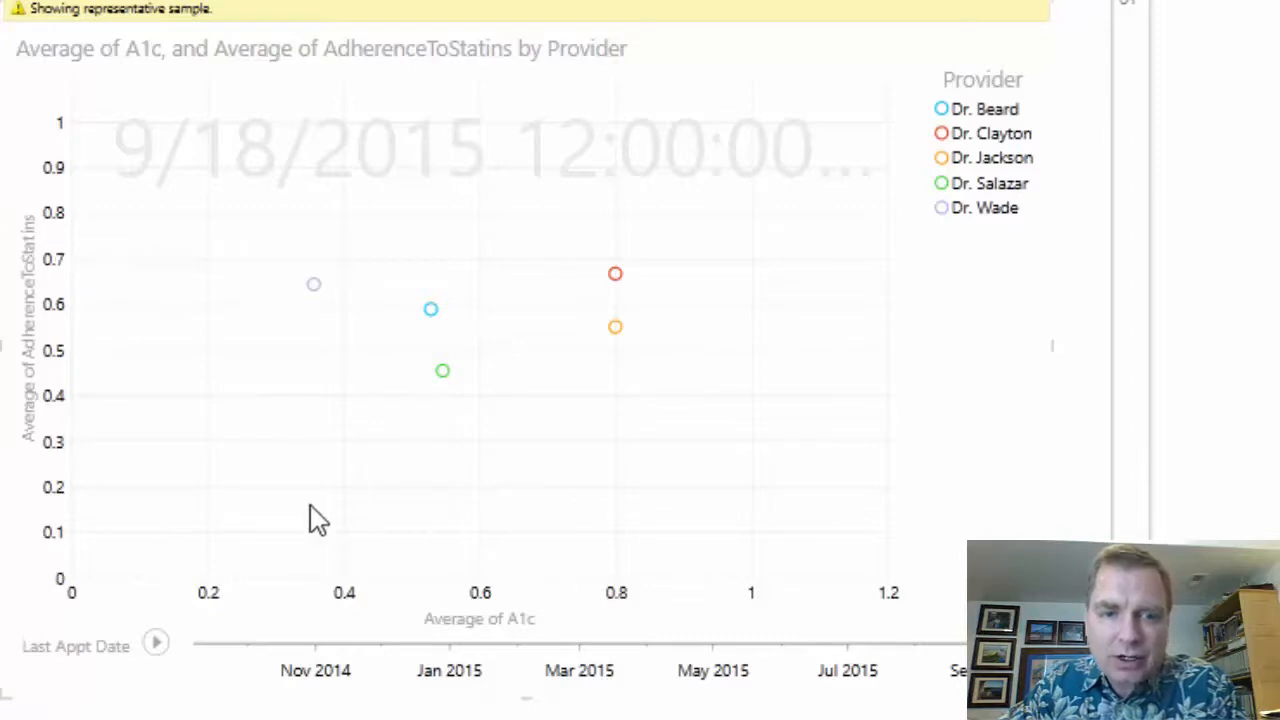
mouse_move(222, 347)
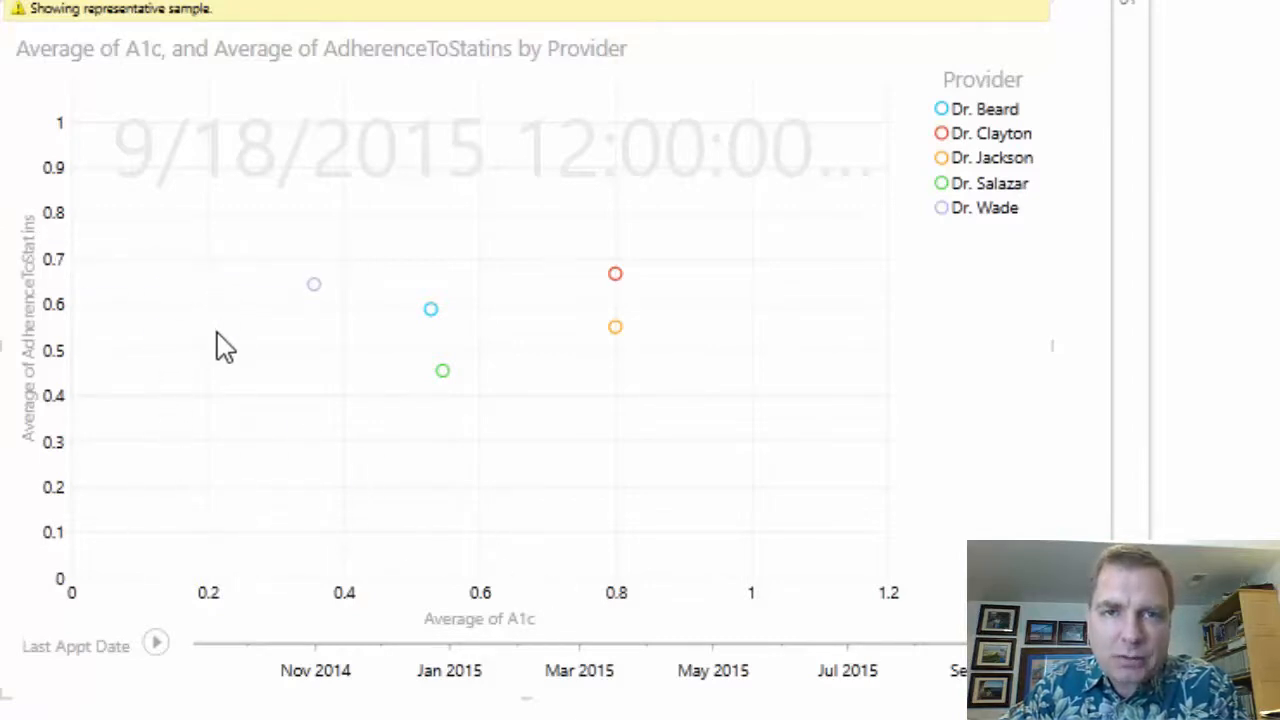
mouse_move(300, 440)
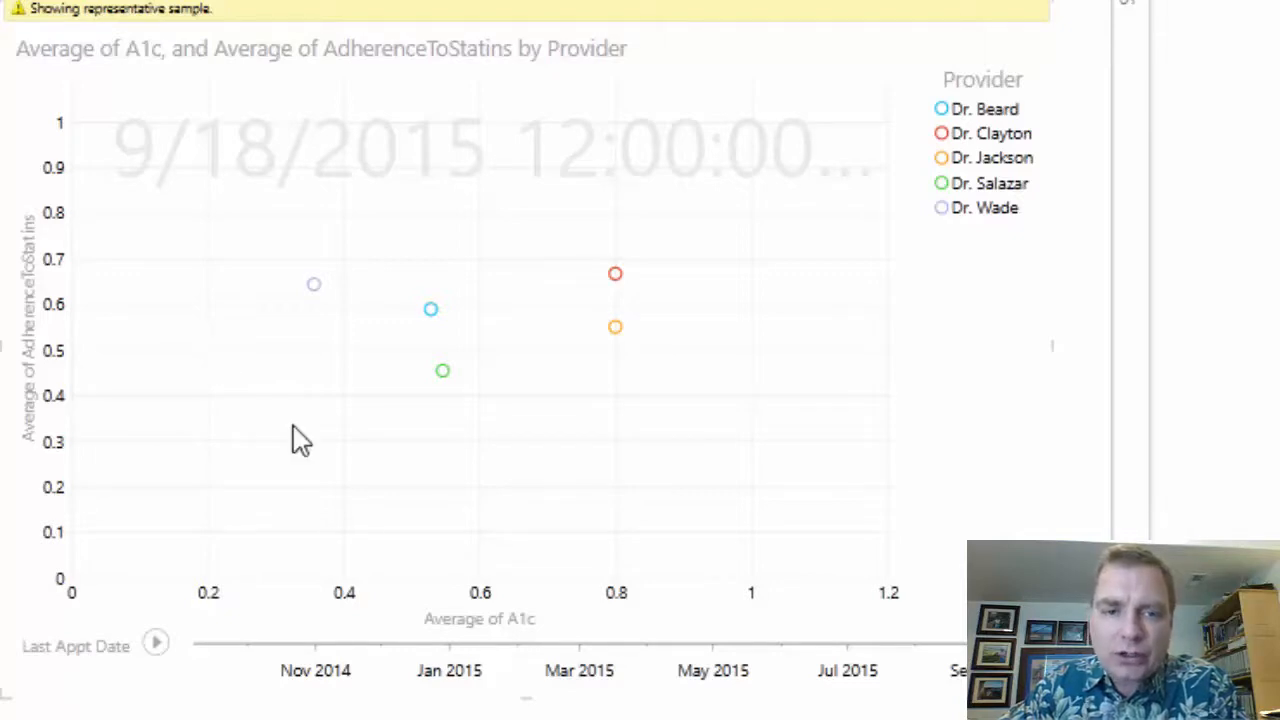
mouse_move(238, 682)
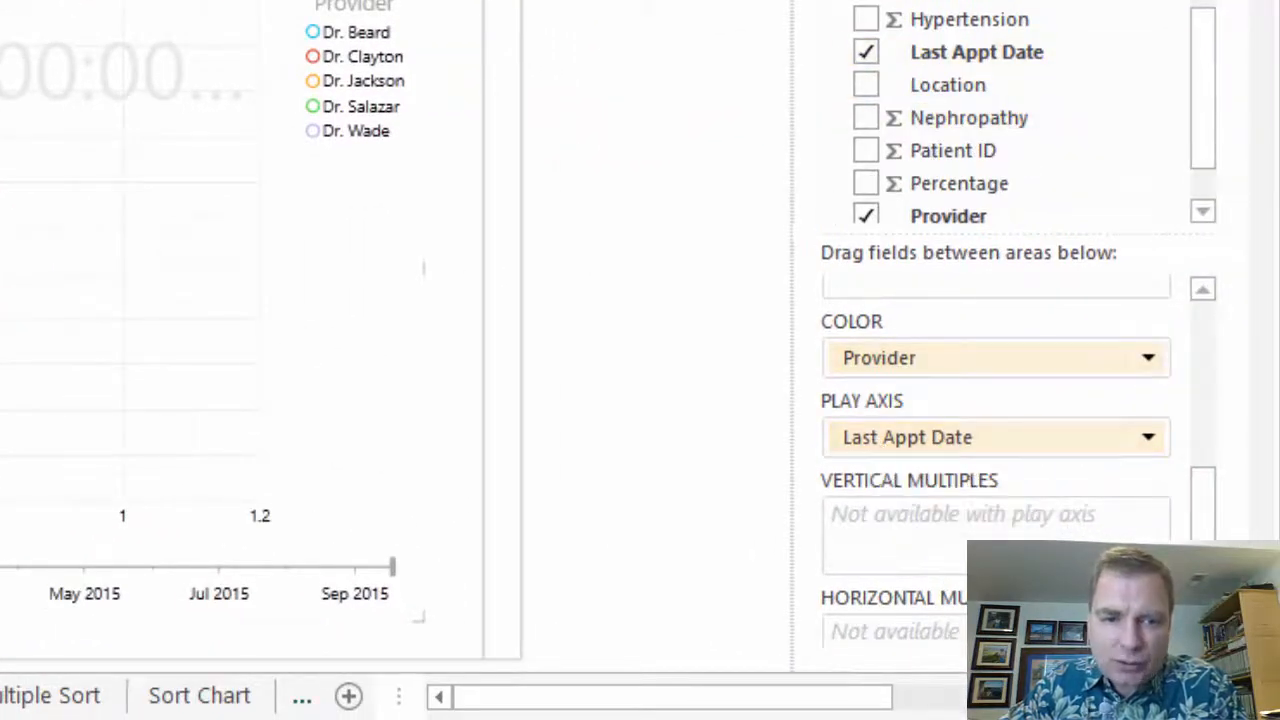
mouse_move(360, 550)
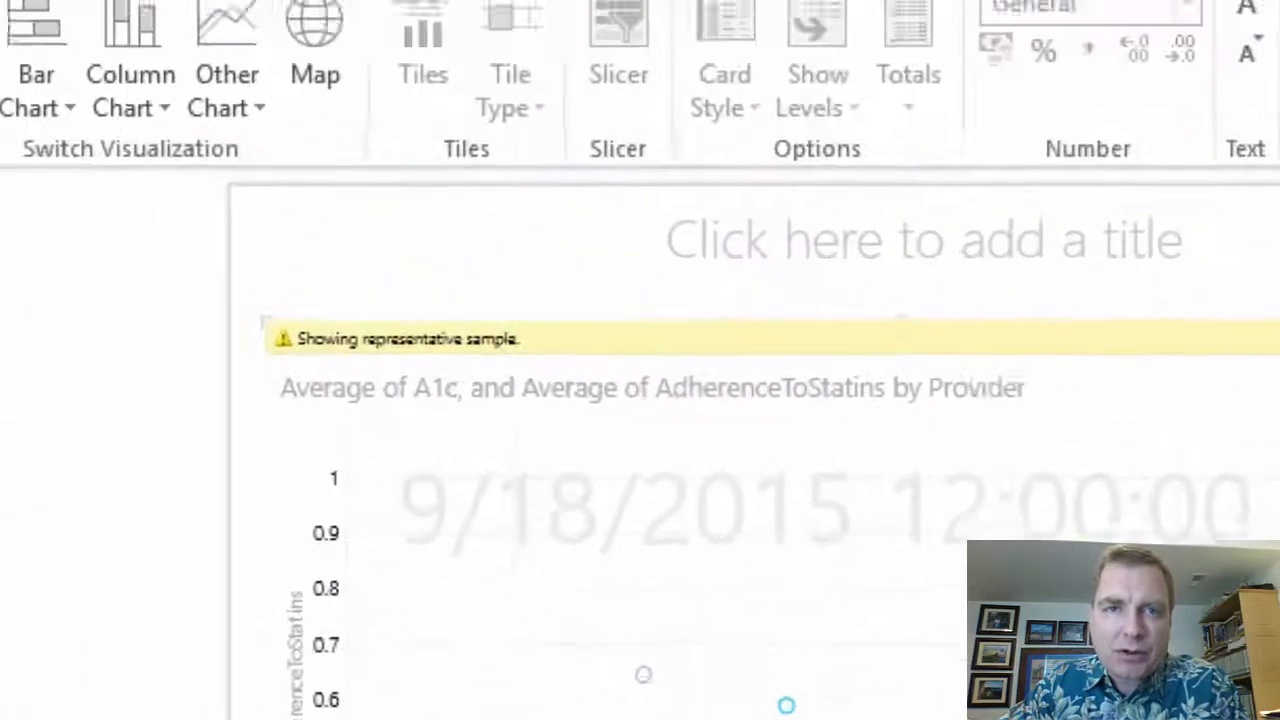
mouse_move(507, 240)
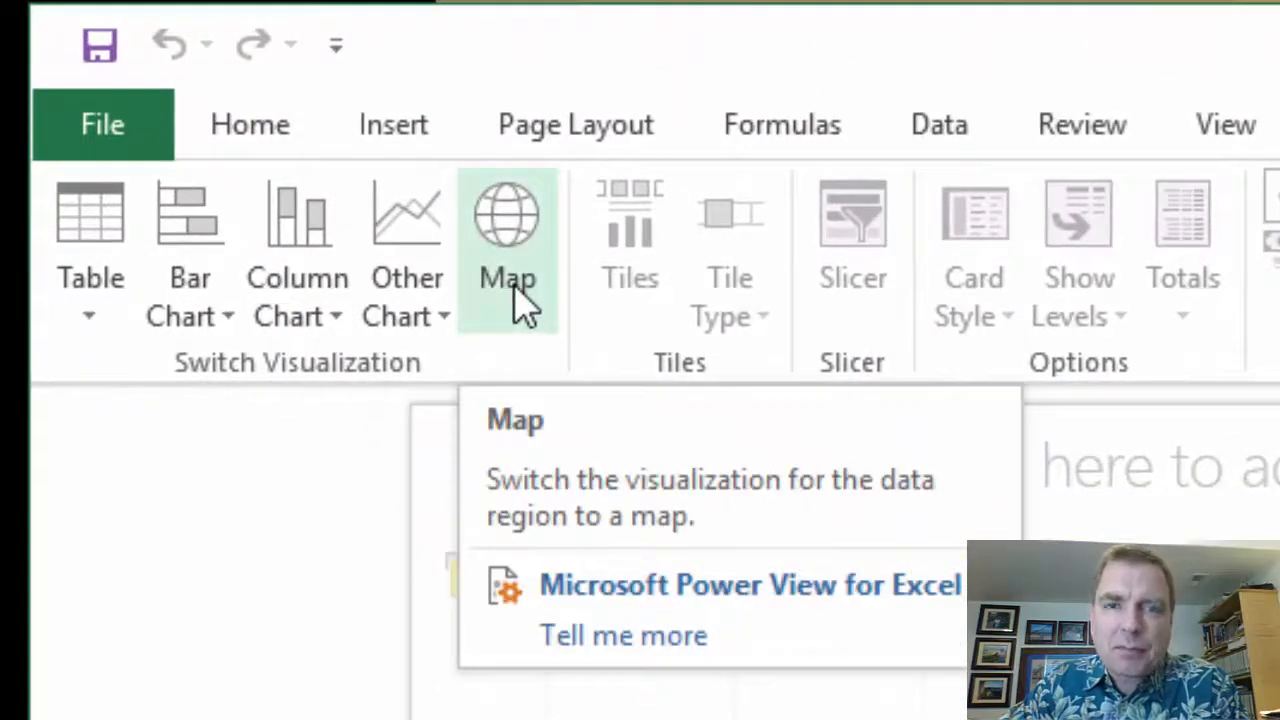